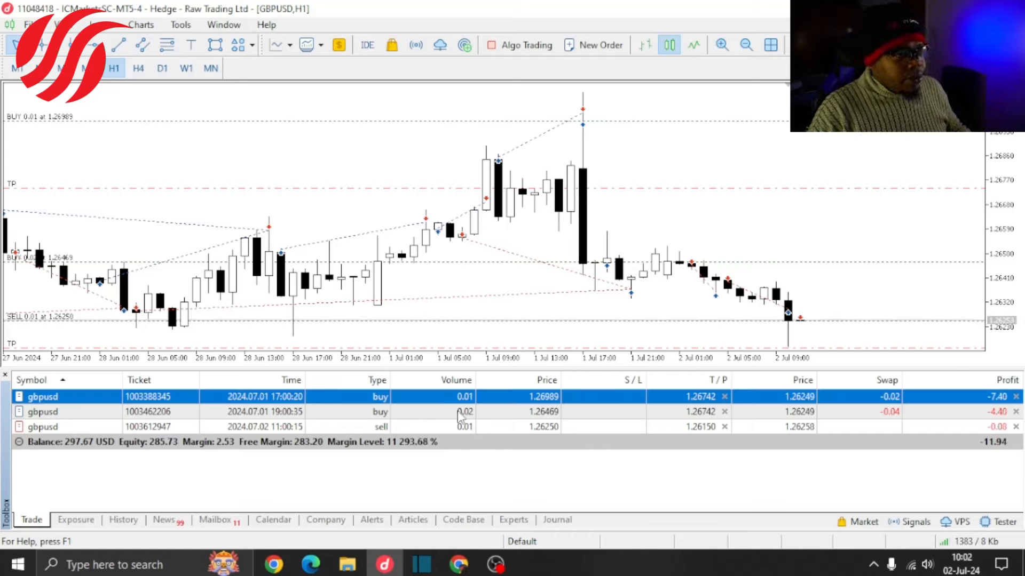
Show the closed-trade history in an enlarged Toolbox and select the May 3 XAUUSD sell.
click(261, 411)
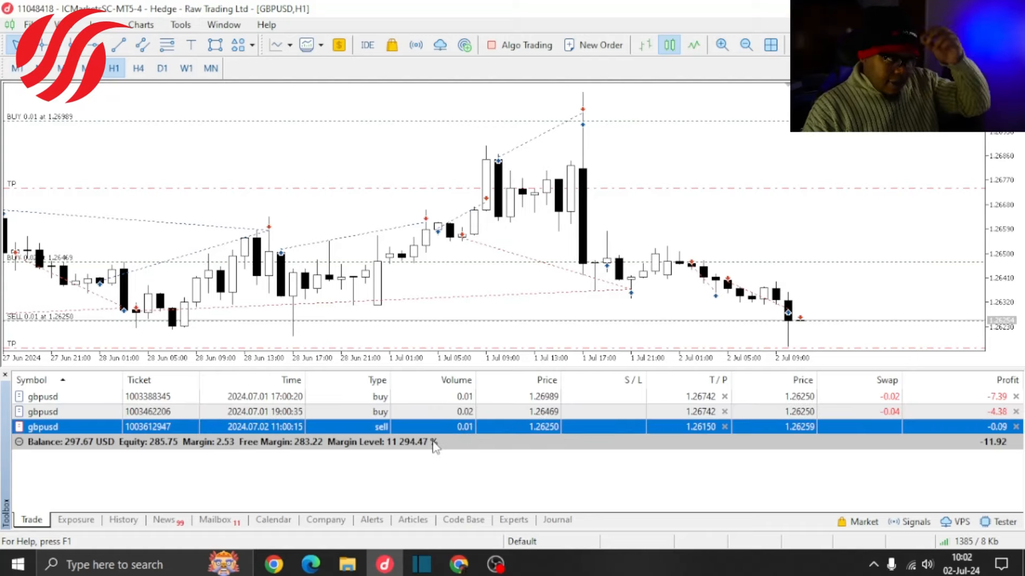
mouse_move(420, 454)
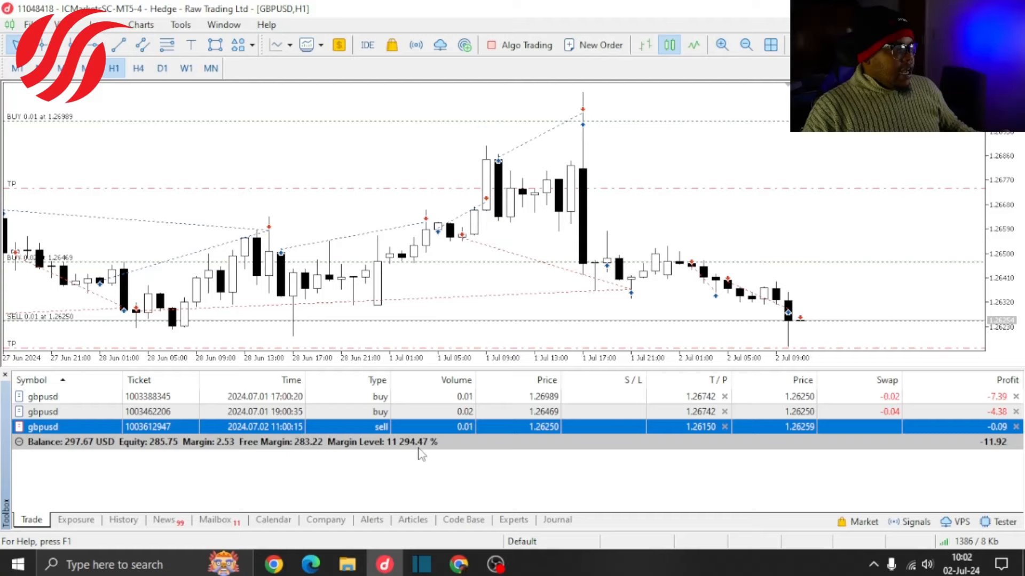
mouse_move(968, 463)
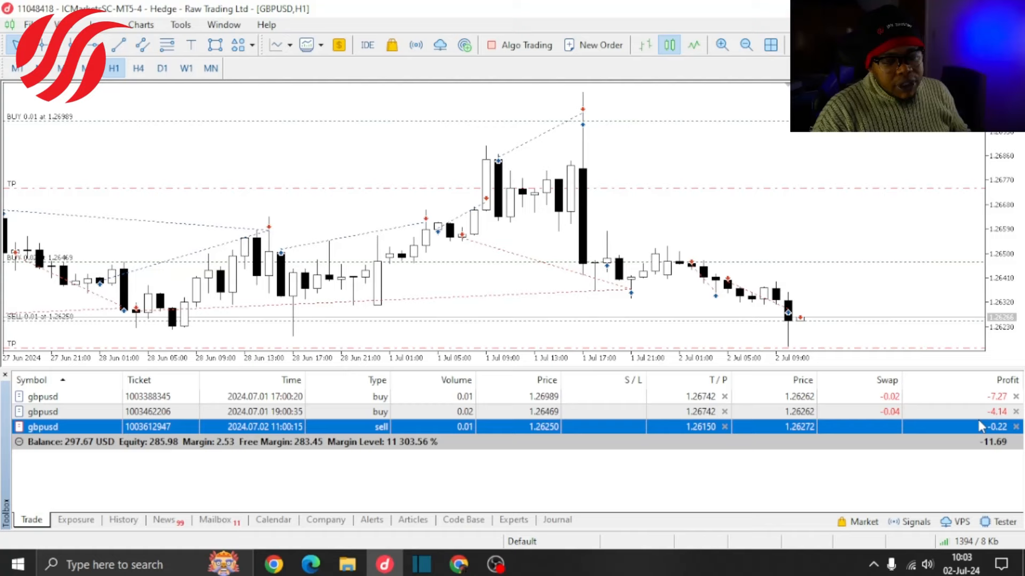
mouse_move(885, 423)
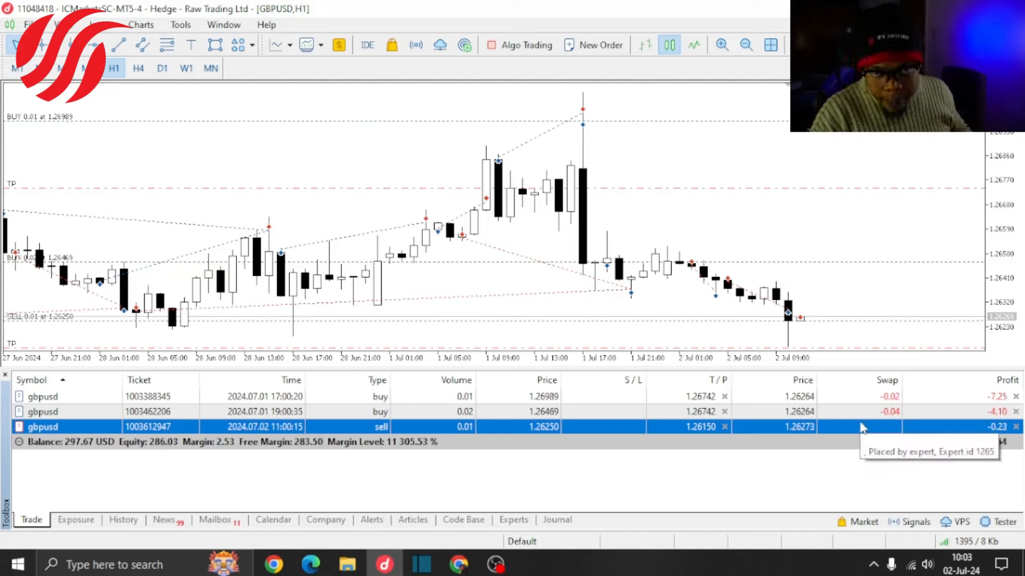
mouse_move(114, 464)
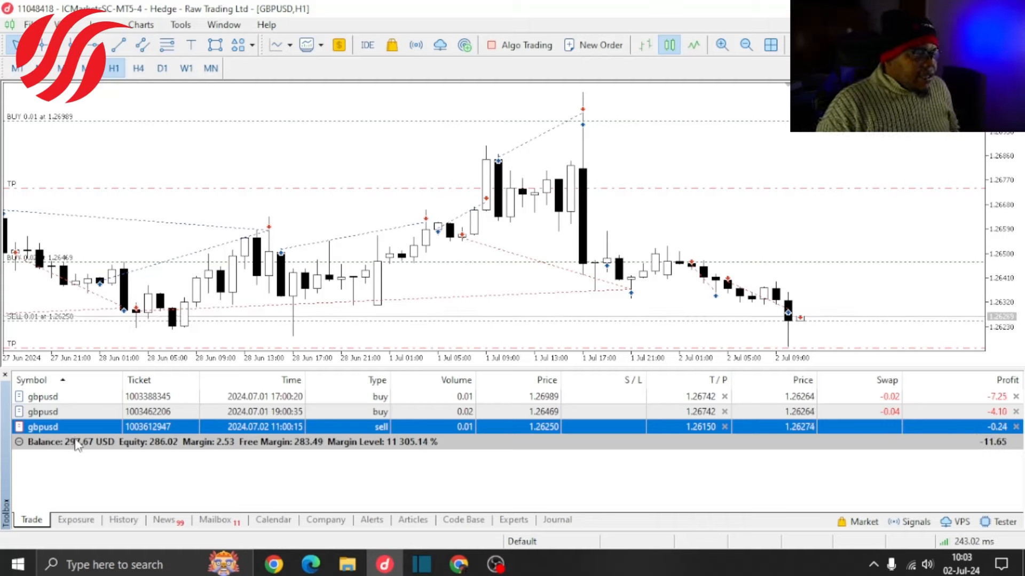
click(123, 519)
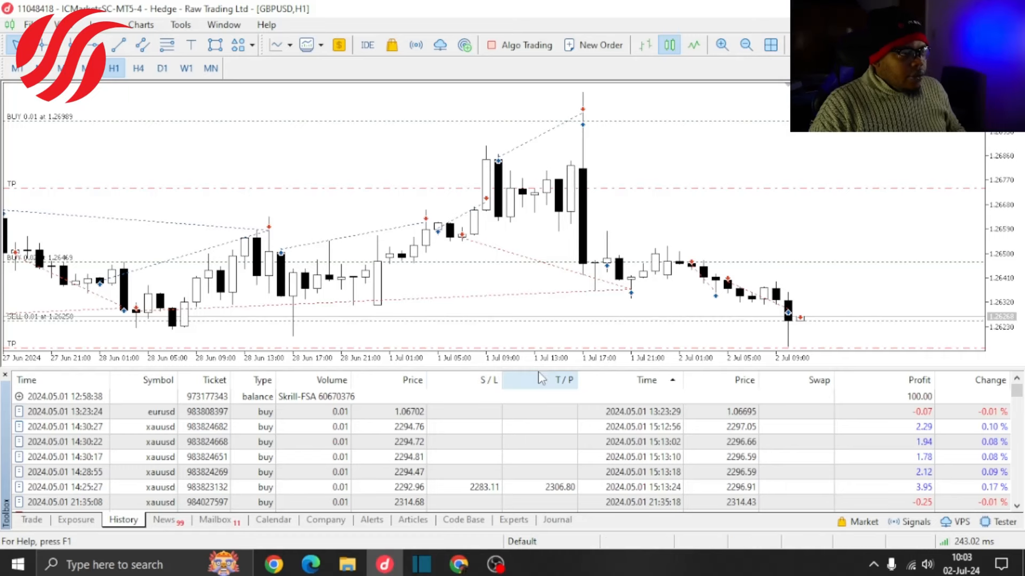
mouse_move(575, 82)
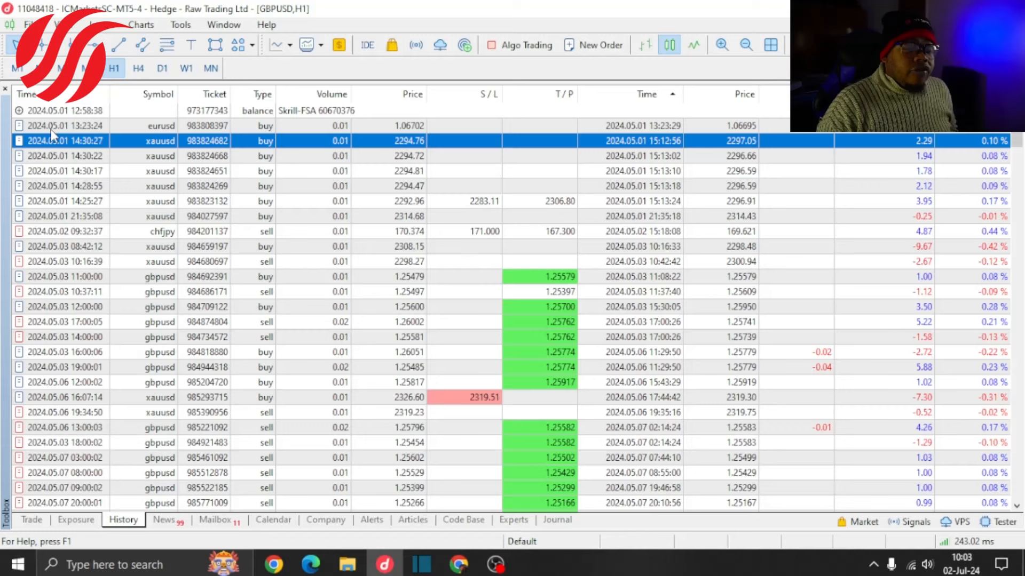
mouse_move(65, 126)
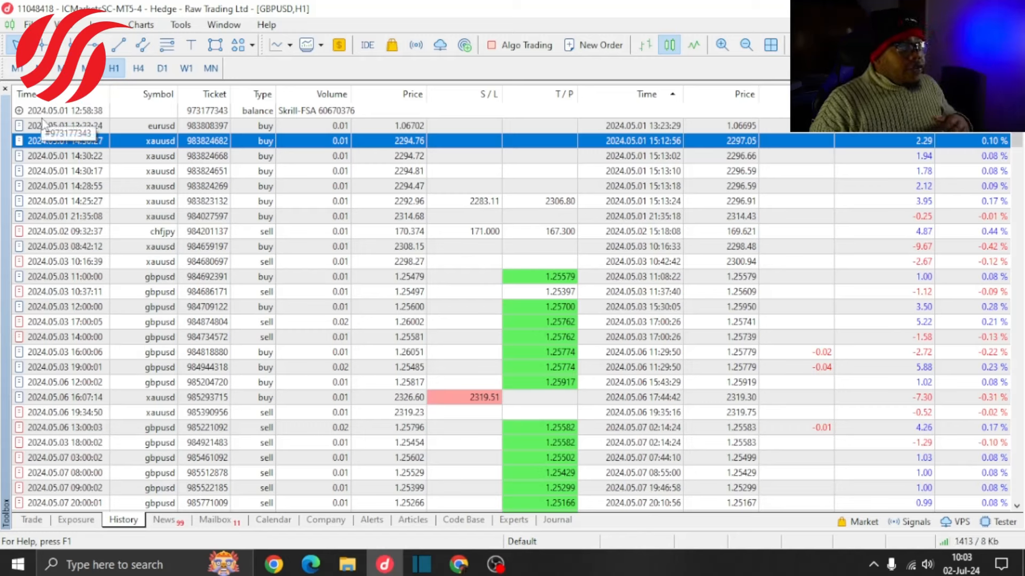
mouse_move(85, 201)
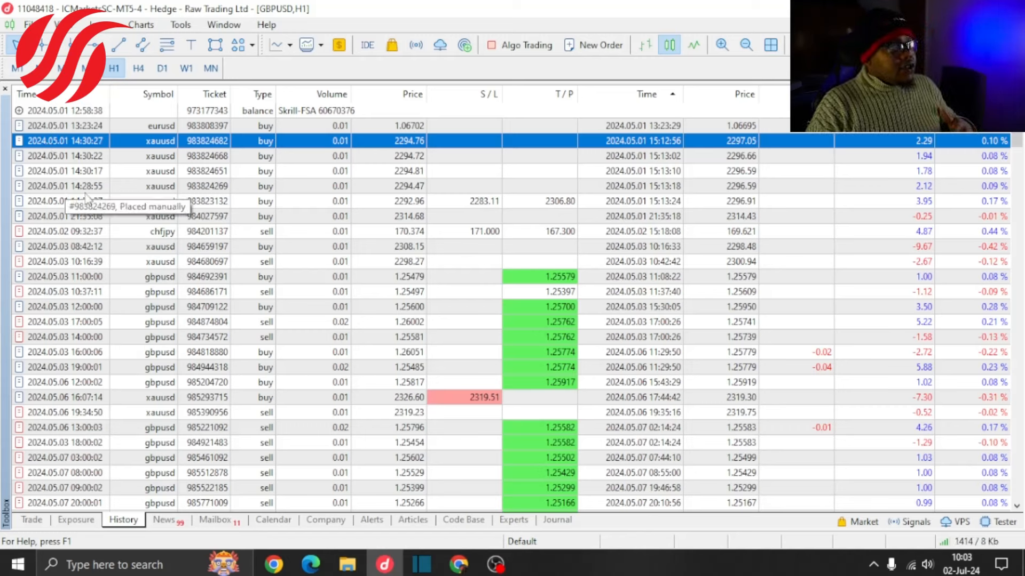
mouse_move(183, 208)
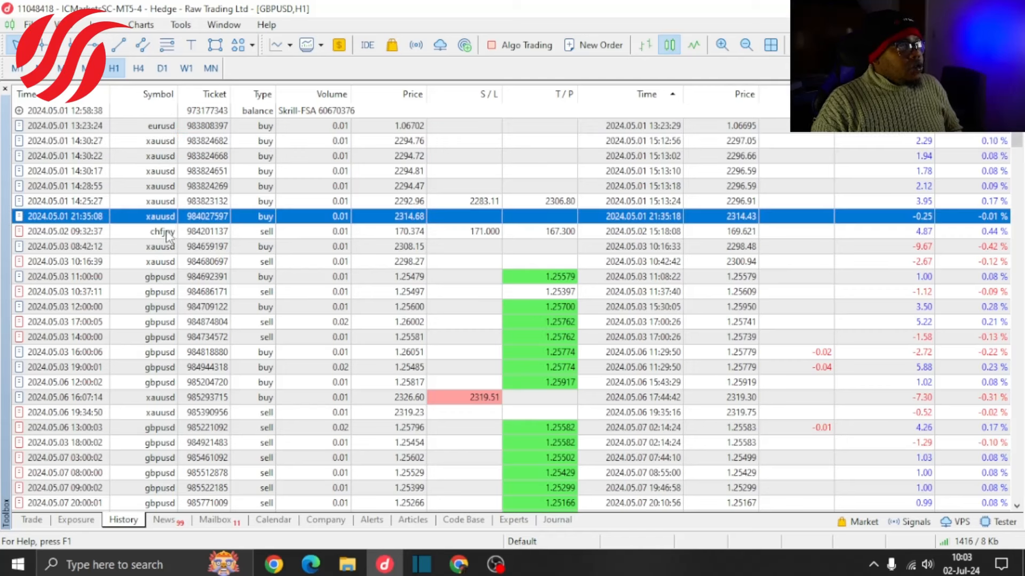
click(163, 231)
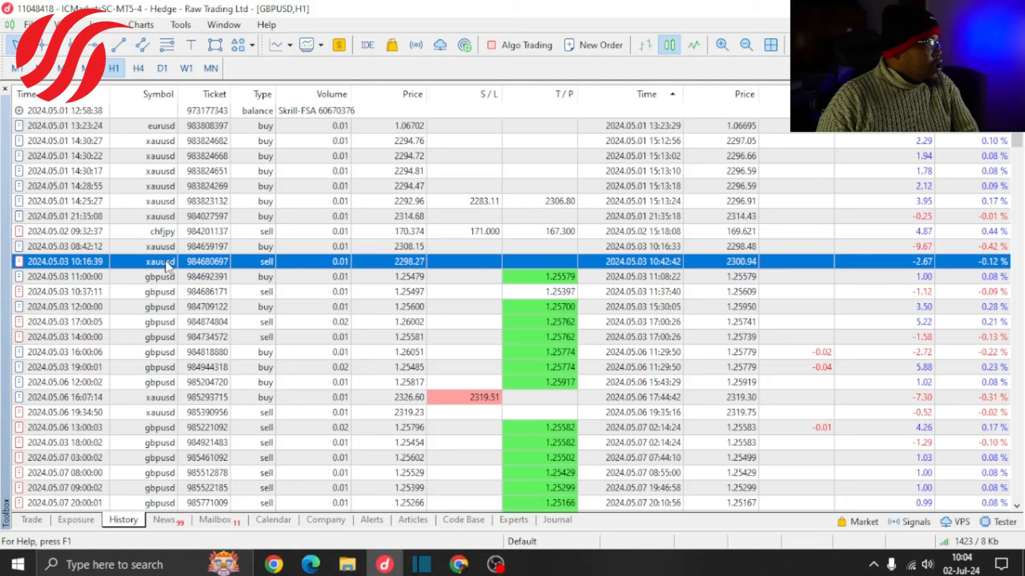
mouse_move(166, 367)
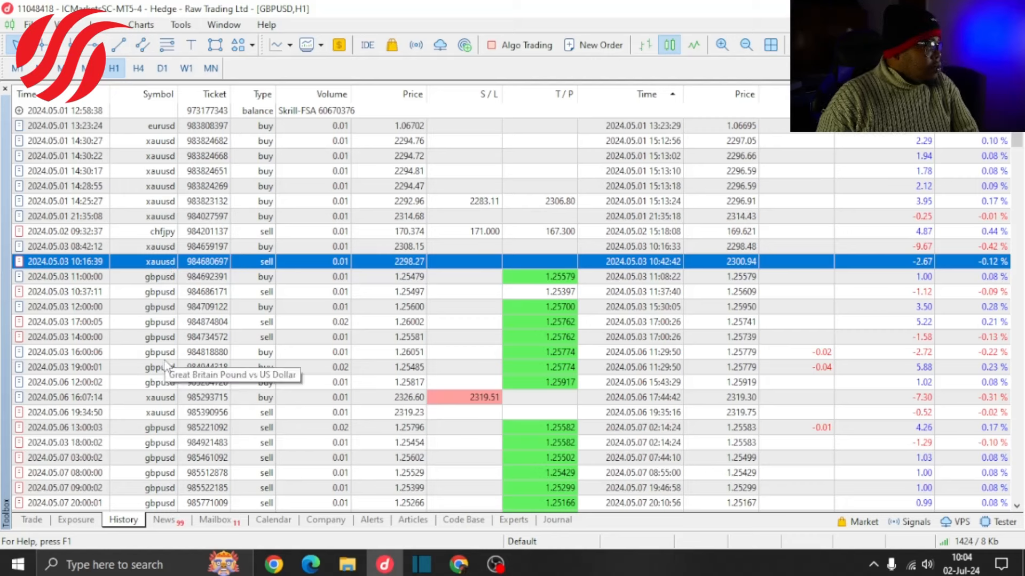
mouse_move(166, 397)
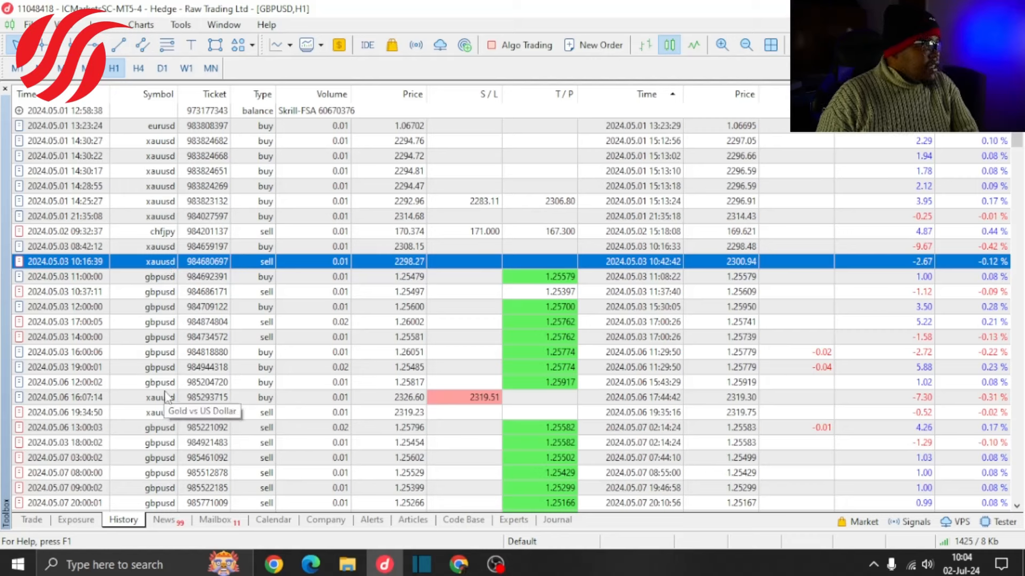
mouse_move(120, 399)
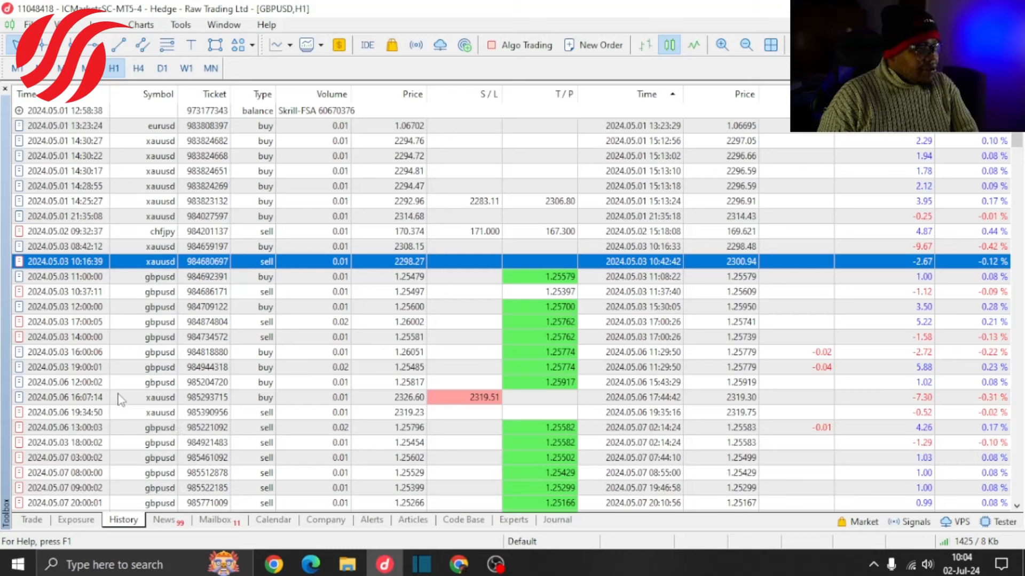
mouse_move(109, 390)
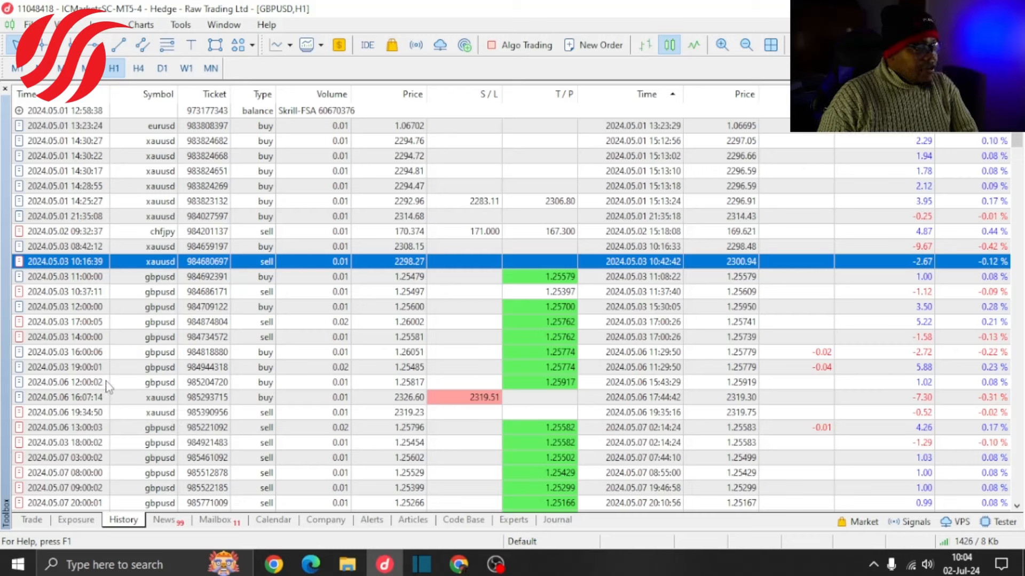
mouse_move(139, 400)
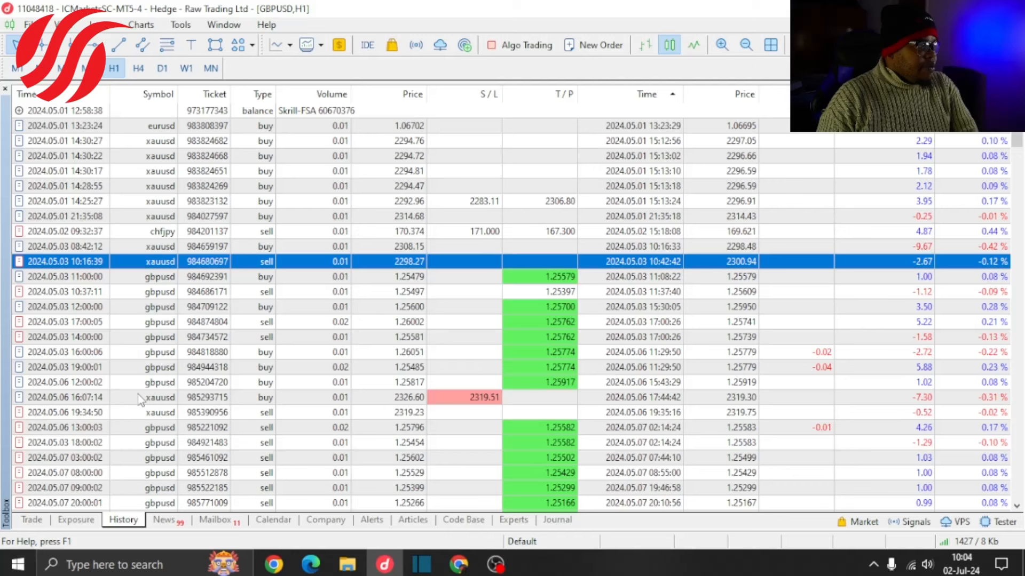
Scroll to the May 8 entries and select the 0.02-lot GBPUSD sell.
scroll(down, 3)
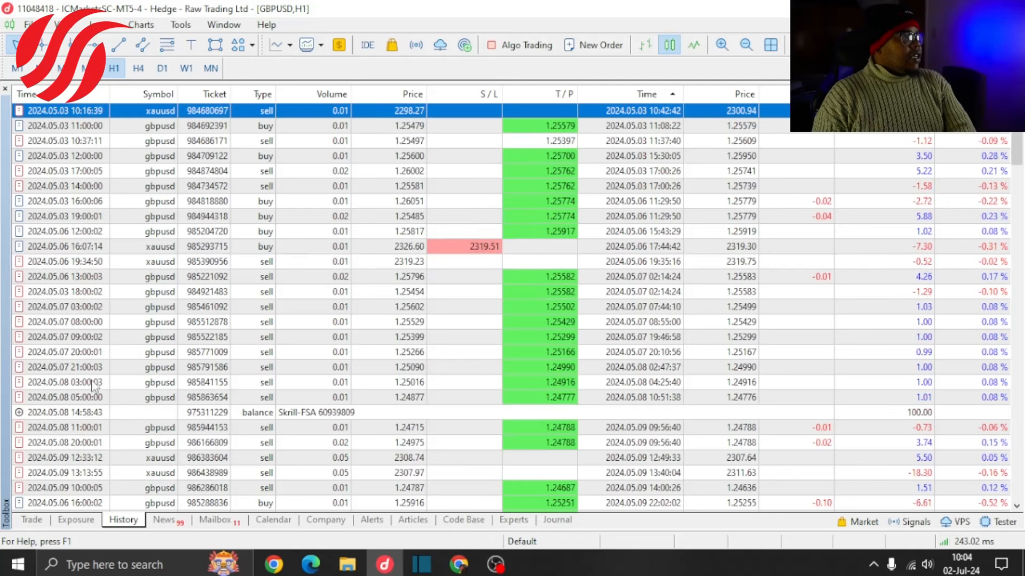
mouse_move(160, 352)
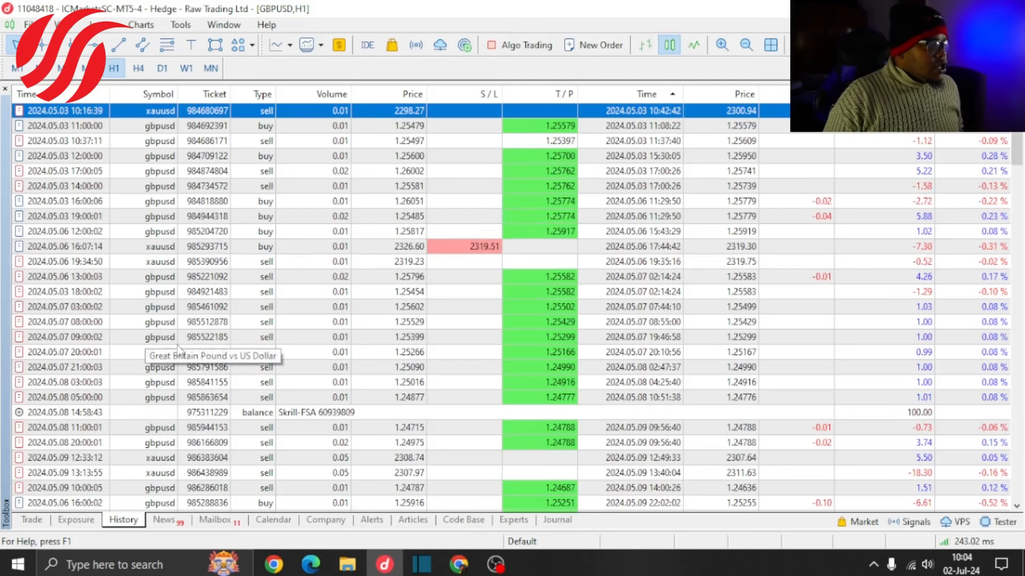
mouse_move(158, 400)
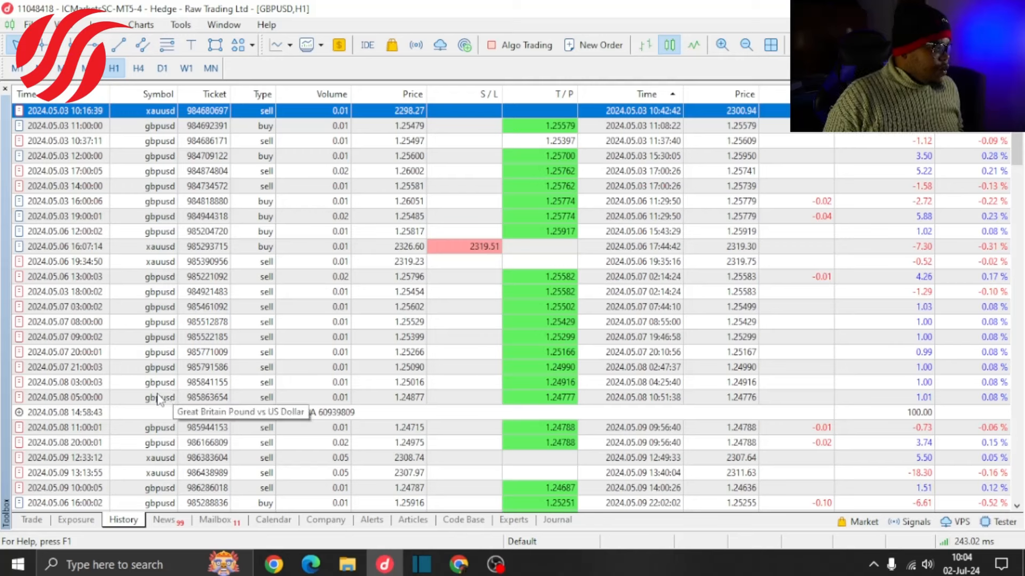
mouse_move(160, 402)
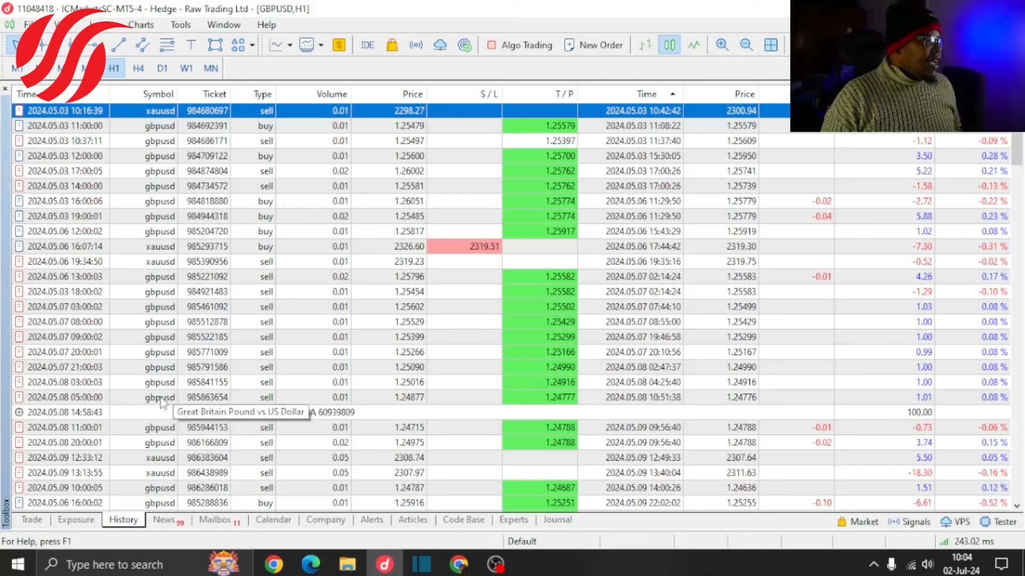
click(66, 412)
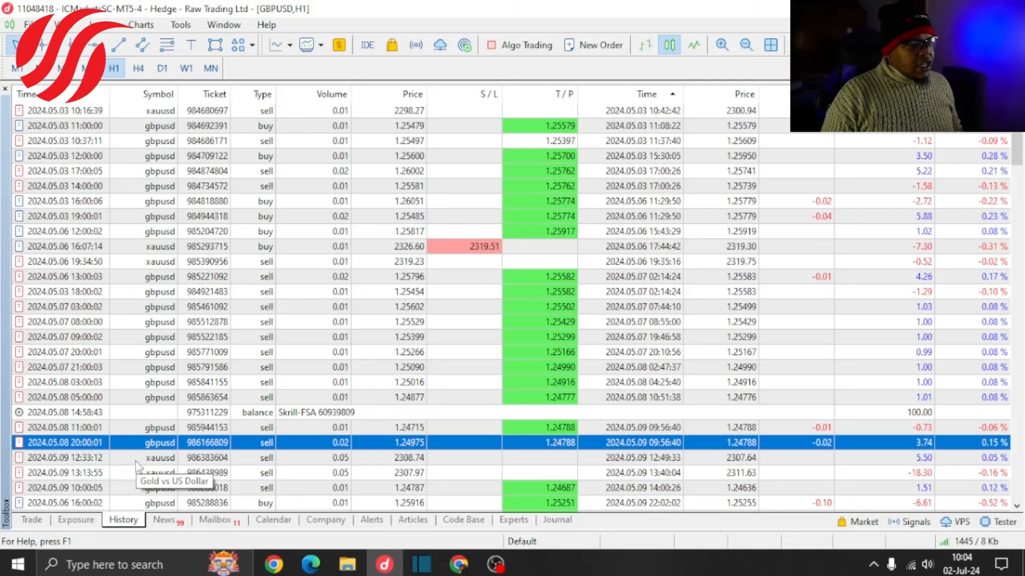
Scroll to the July 2 trades and the 297.67 balance summary line.
scroll(down, 3)
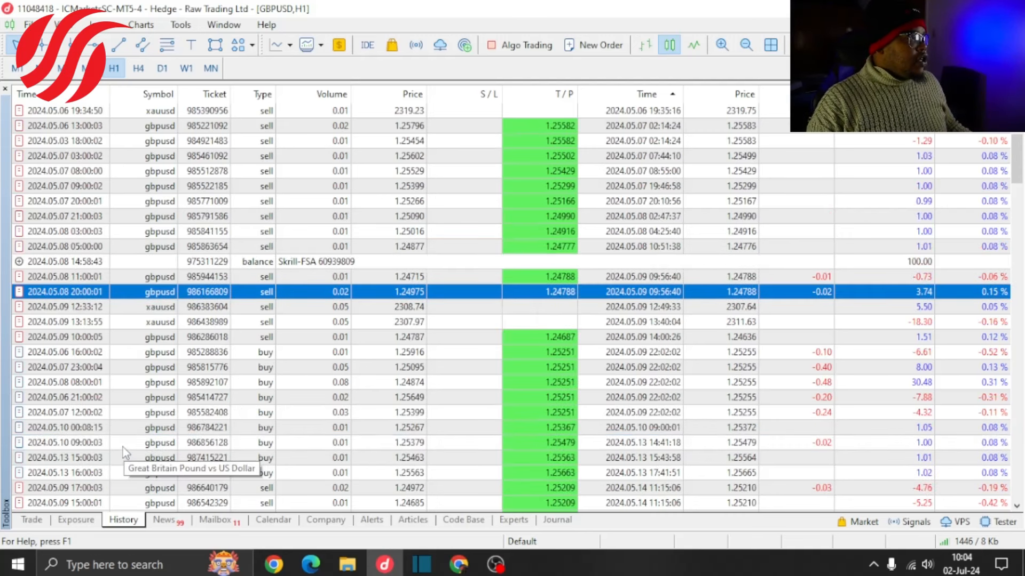
scroll(down, 3)
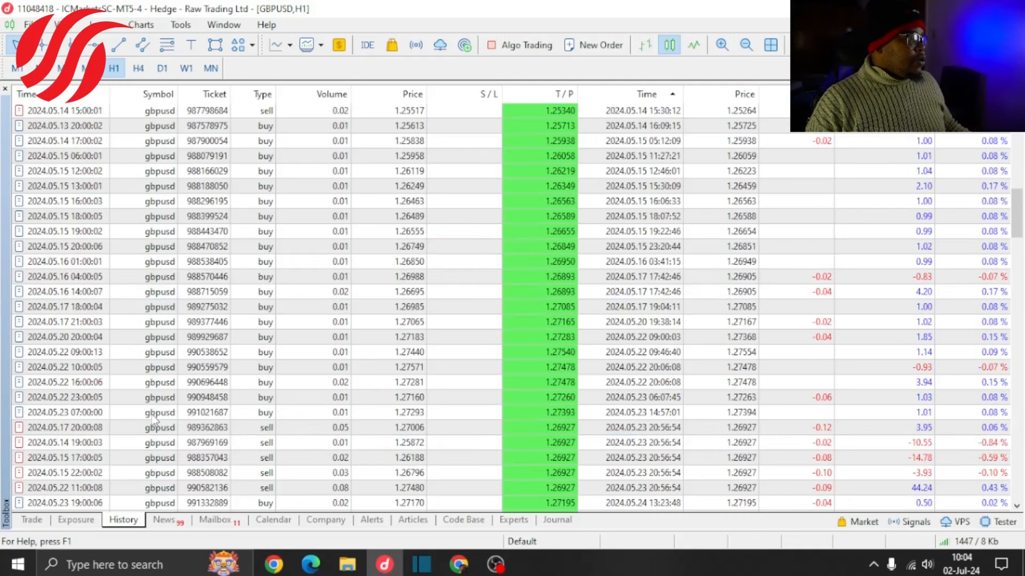
scroll(down, 3)
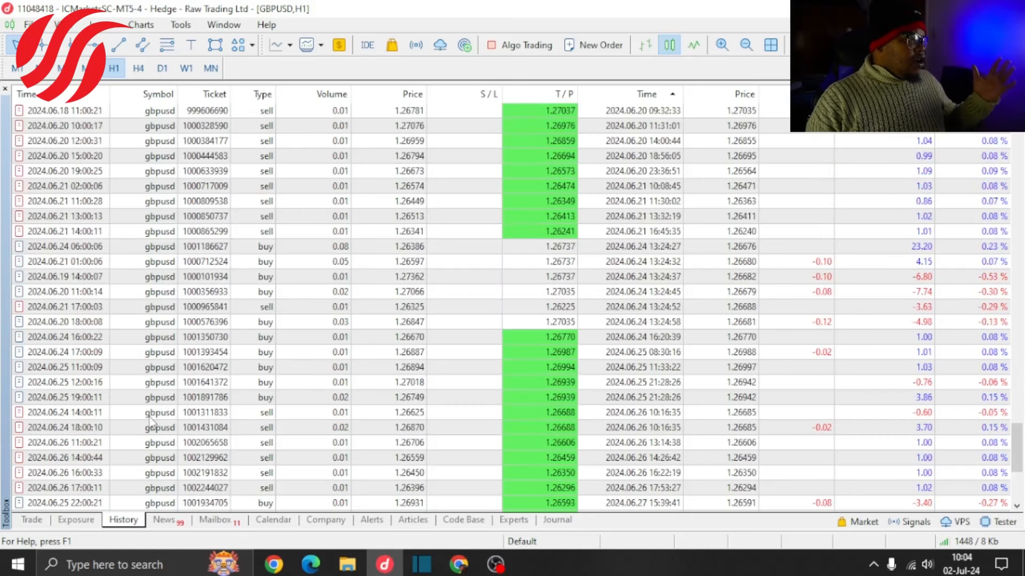
scroll(down, 3)
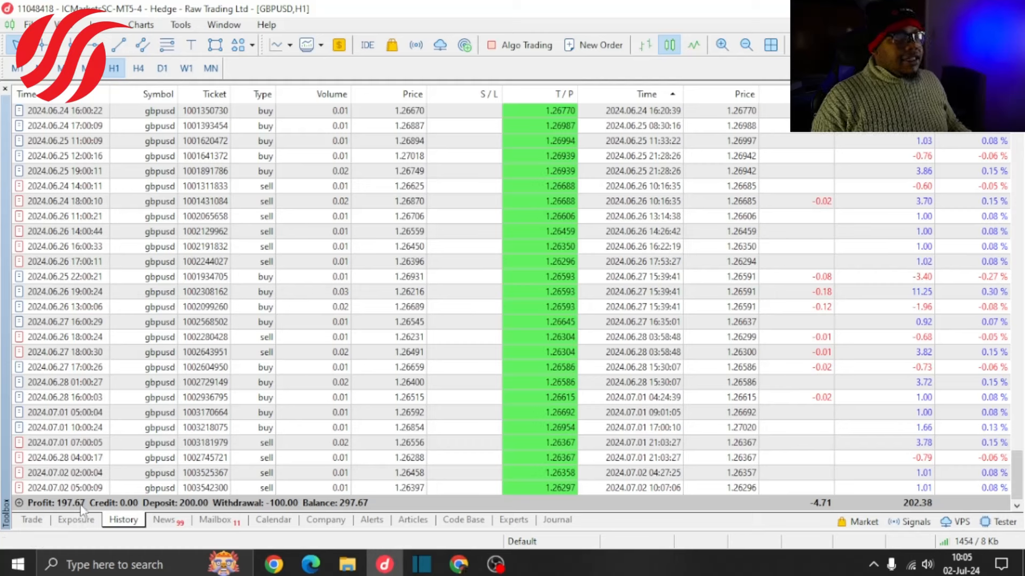
mouse_move(300, 504)
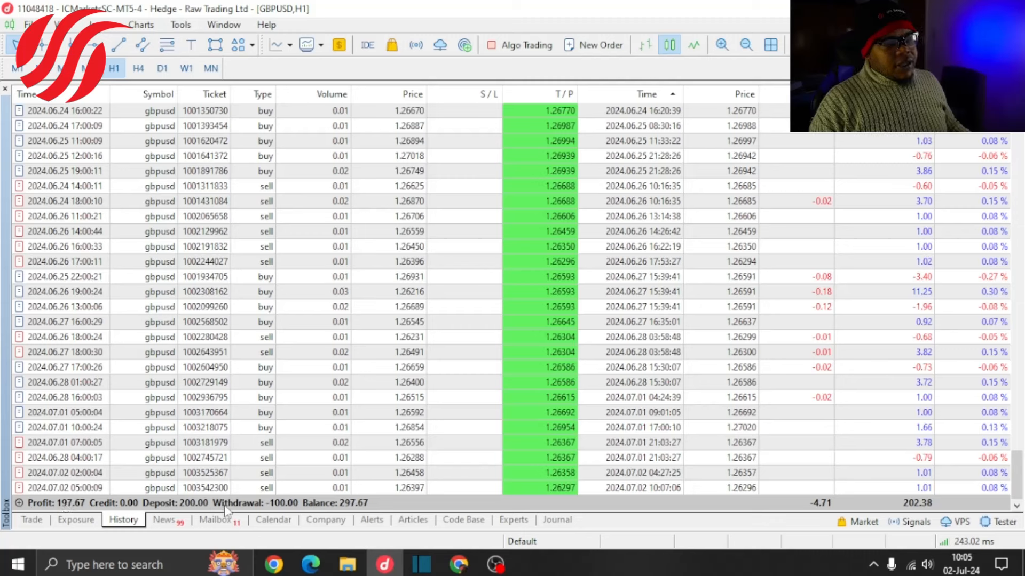
mouse_move(370, 513)
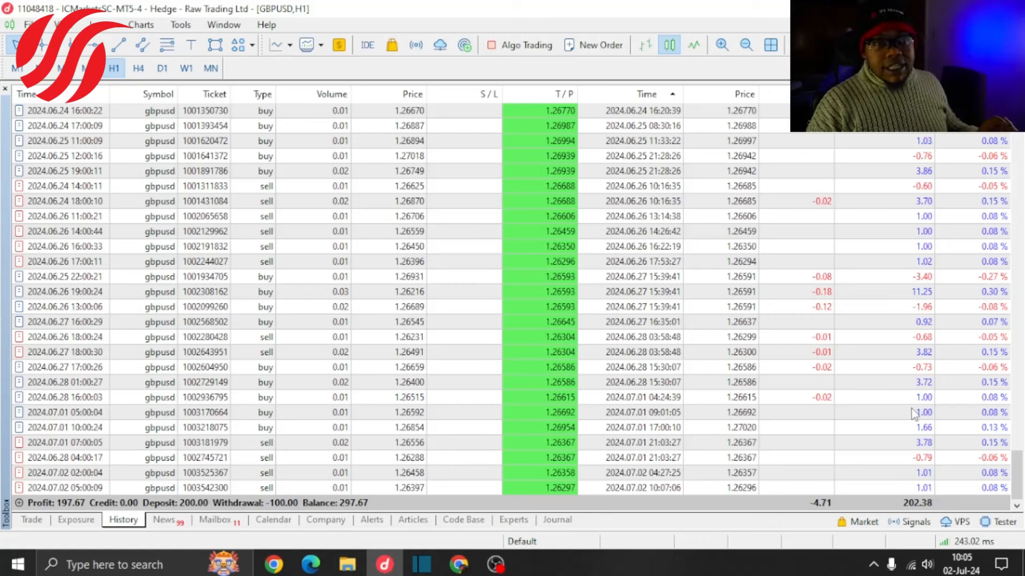
mouse_move(914, 487)
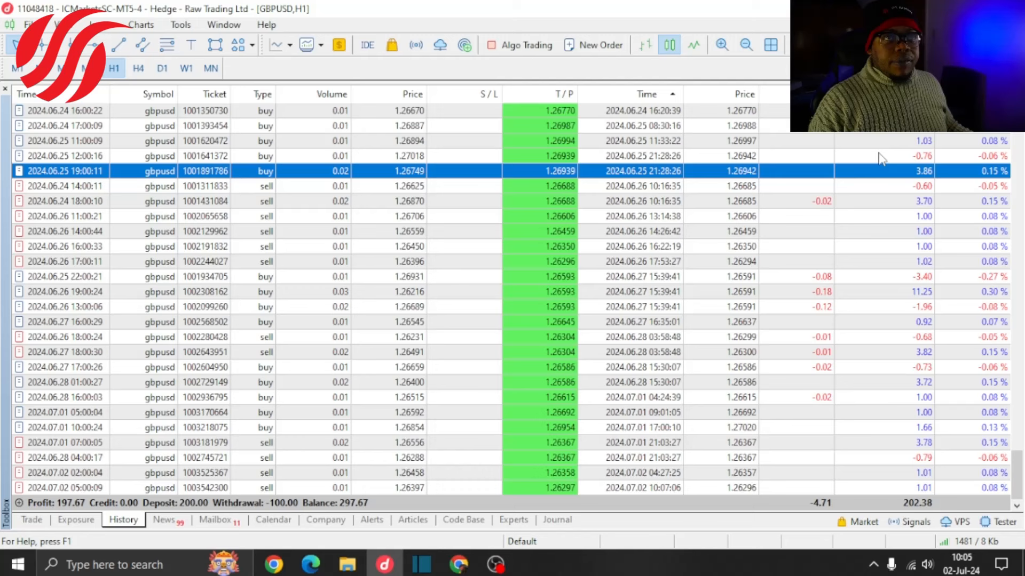
Scroll up past the 2024.06.05 -100.00 transfer to the May 1 Skrill deposit.
scroll(up, 3)
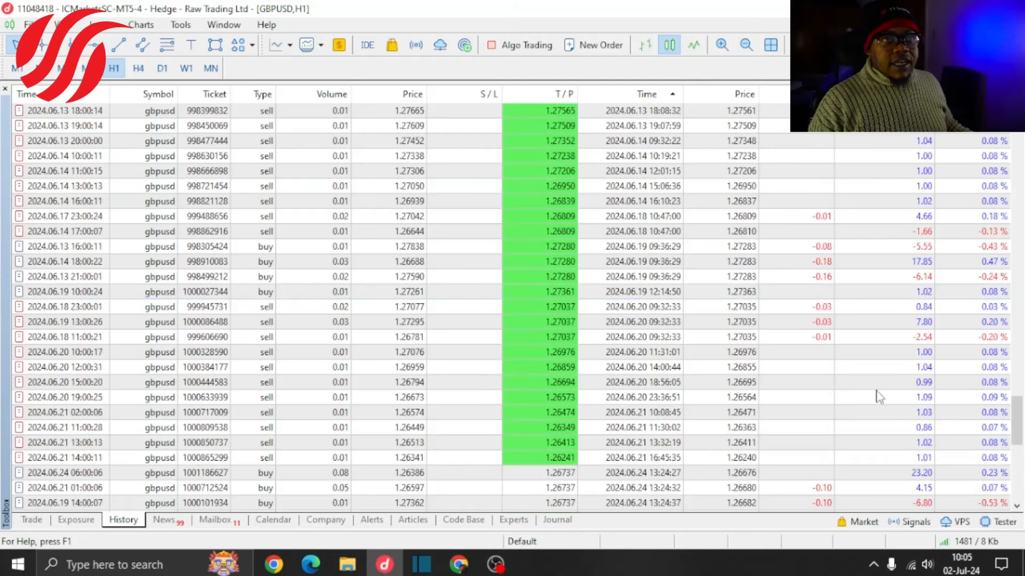
scroll(up, 3)
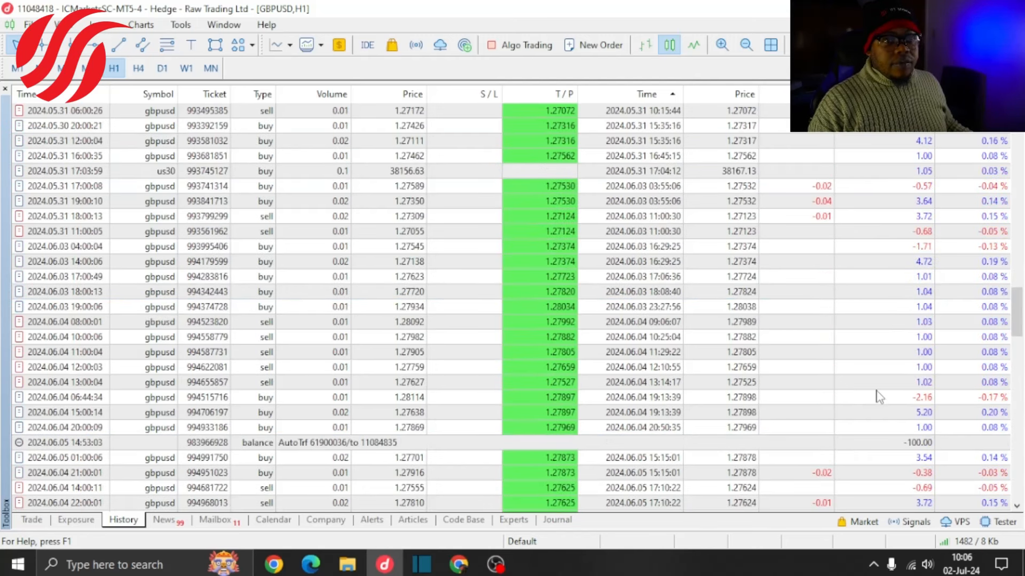
mouse_move(873, 398)
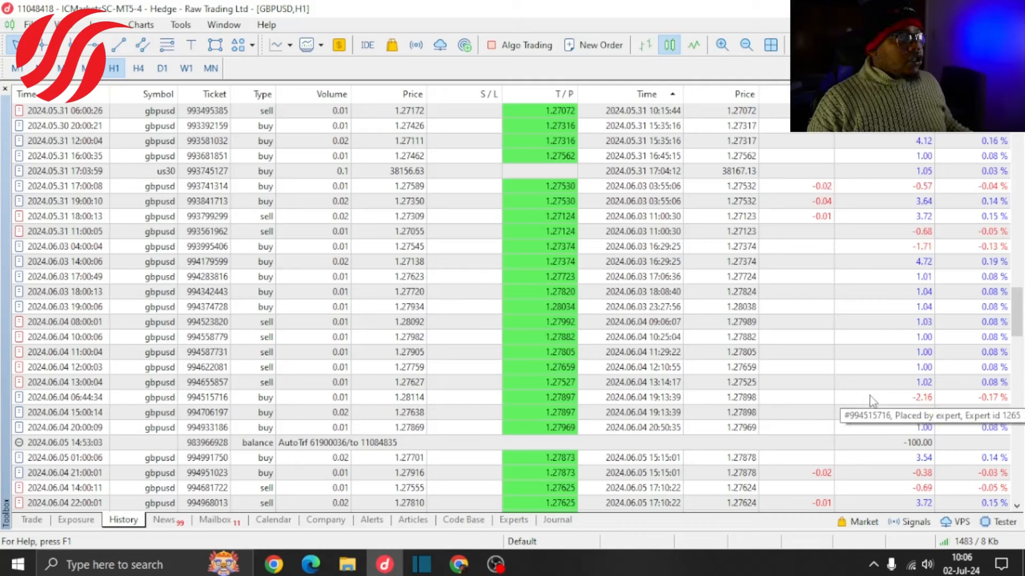
mouse_move(233, 451)
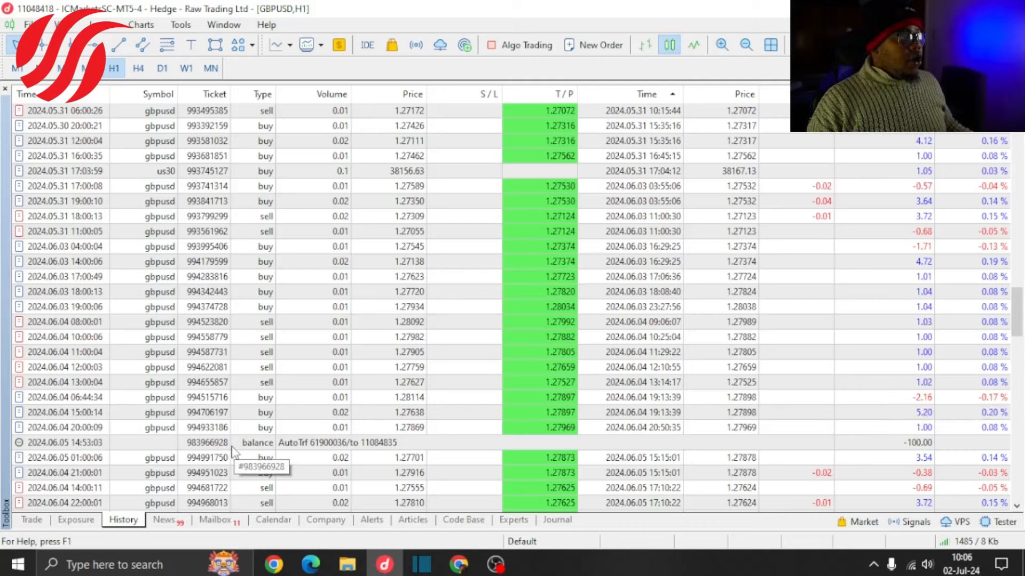
click(327, 443)
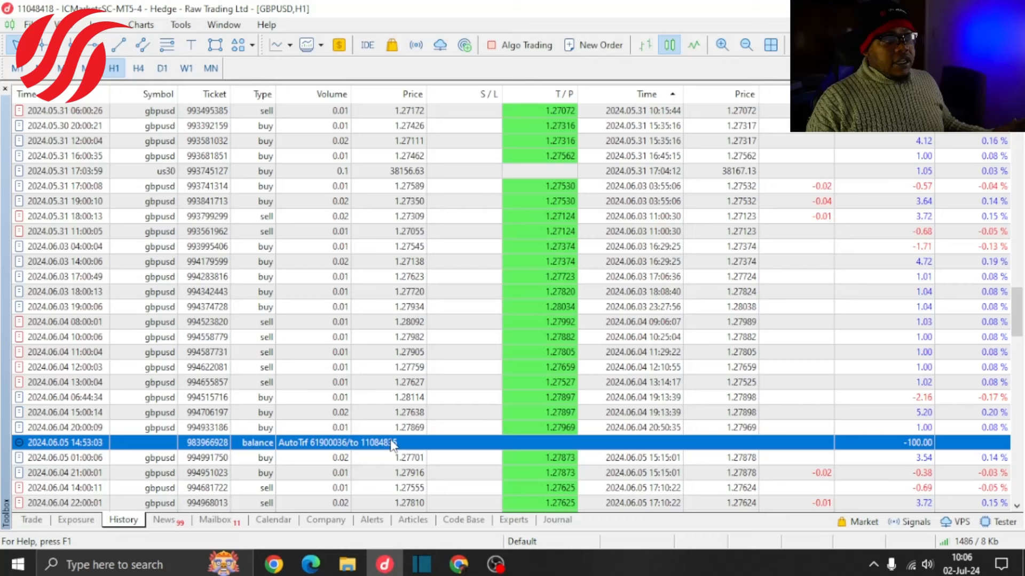
mouse_move(900, 457)
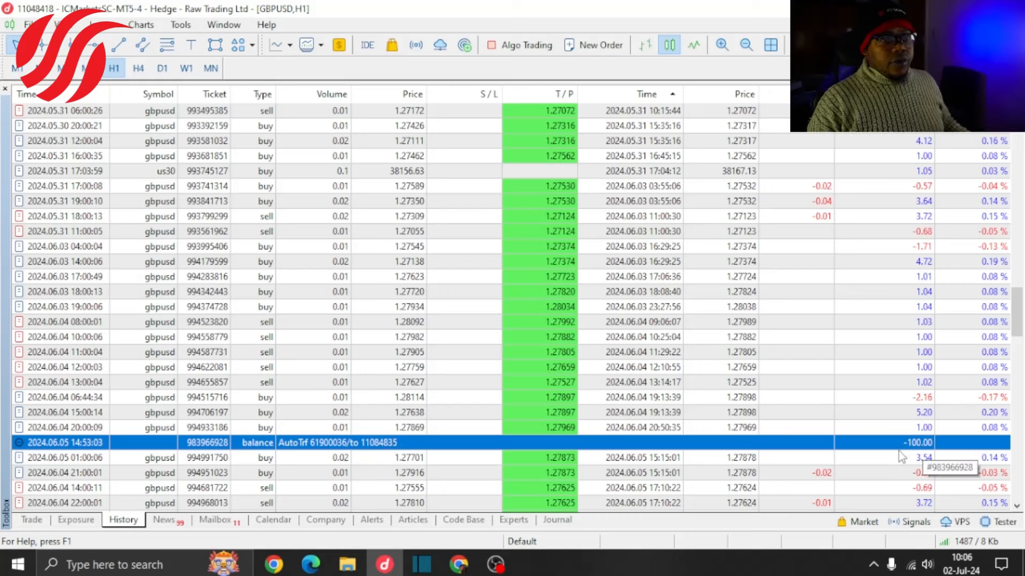
scroll(up, 3)
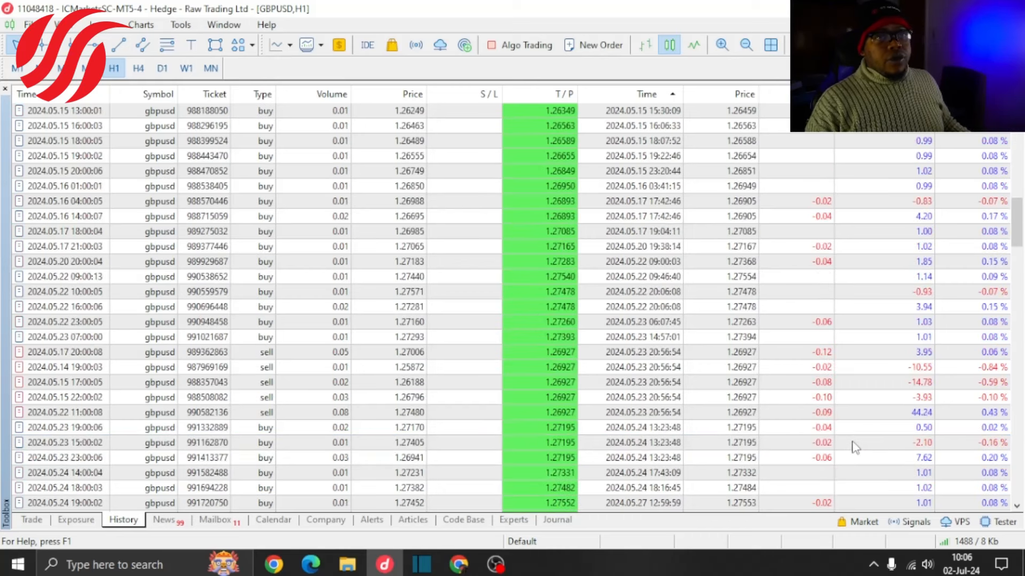
scroll(up, 3)
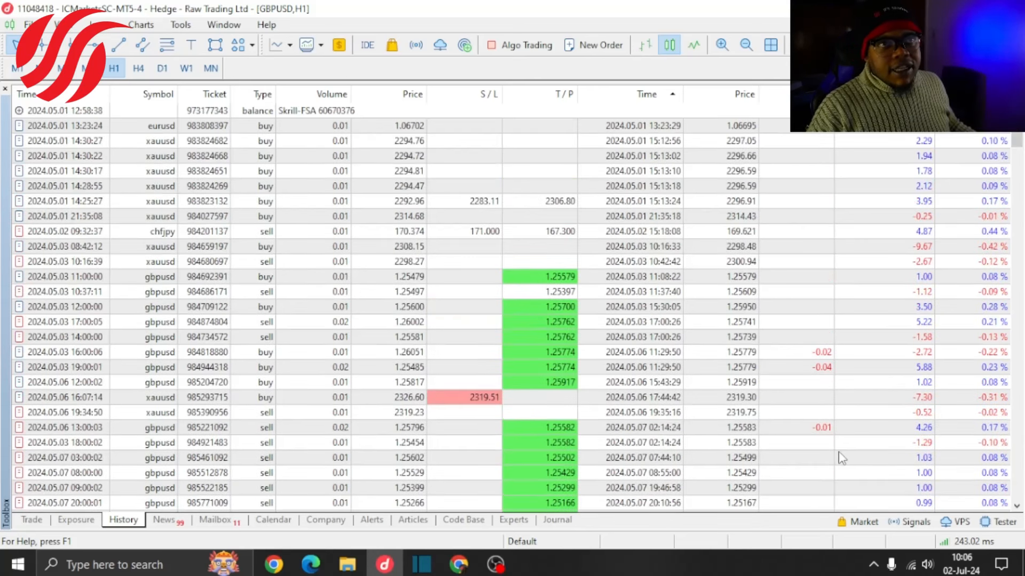
mouse_move(856, 441)
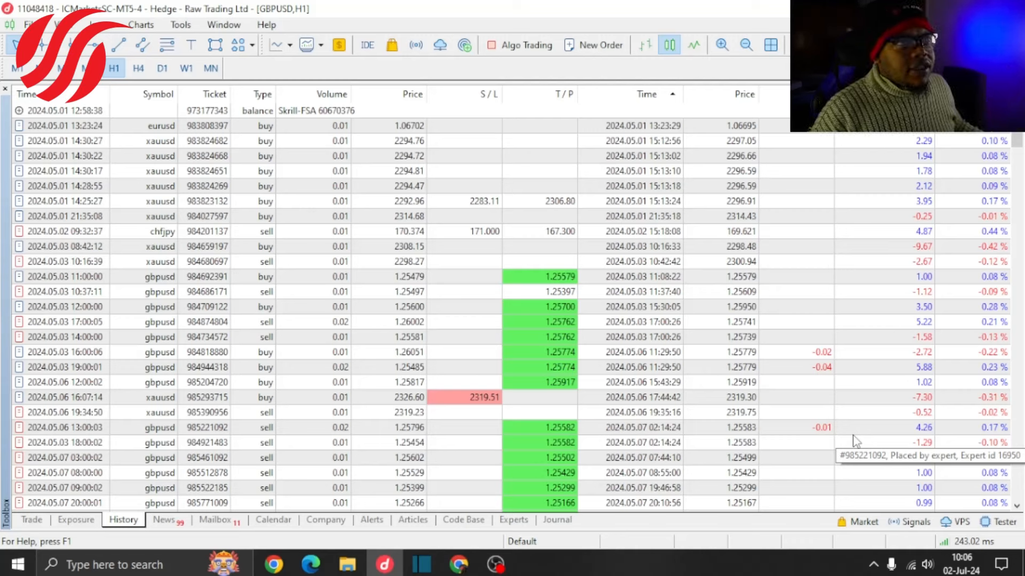
mouse_move(856, 442)
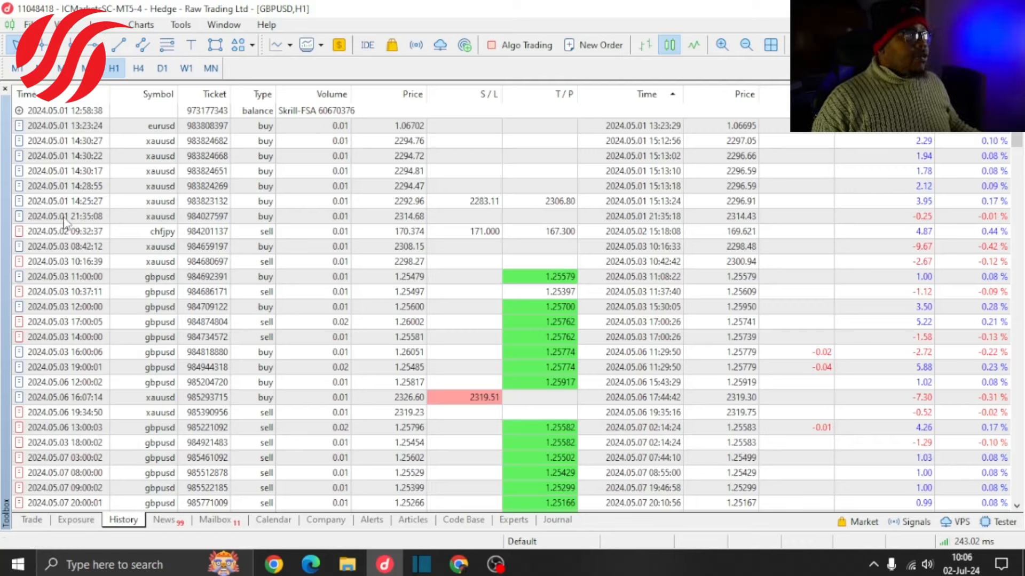
Select the May 1 XAUUSD buy, then scroll down to the July 1 GBPUSD sell.
click(65, 170)
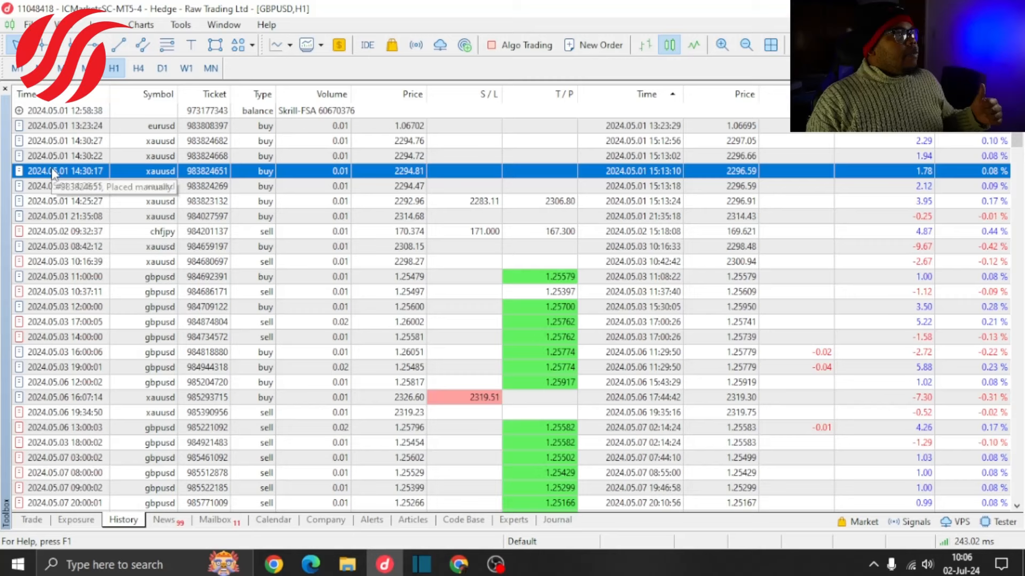
scroll(down, 3)
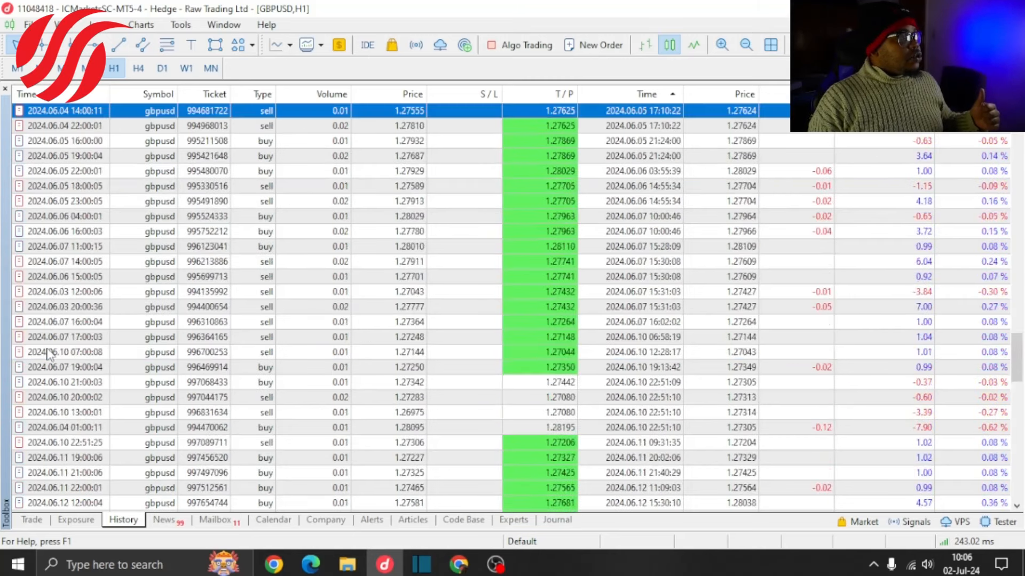
scroll(down, 3)
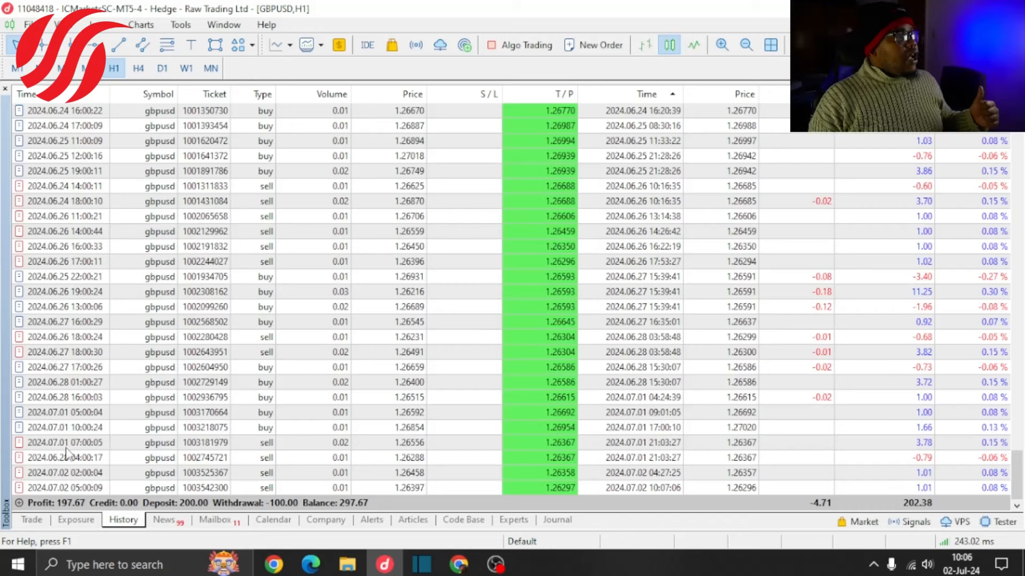
click(65, 442)
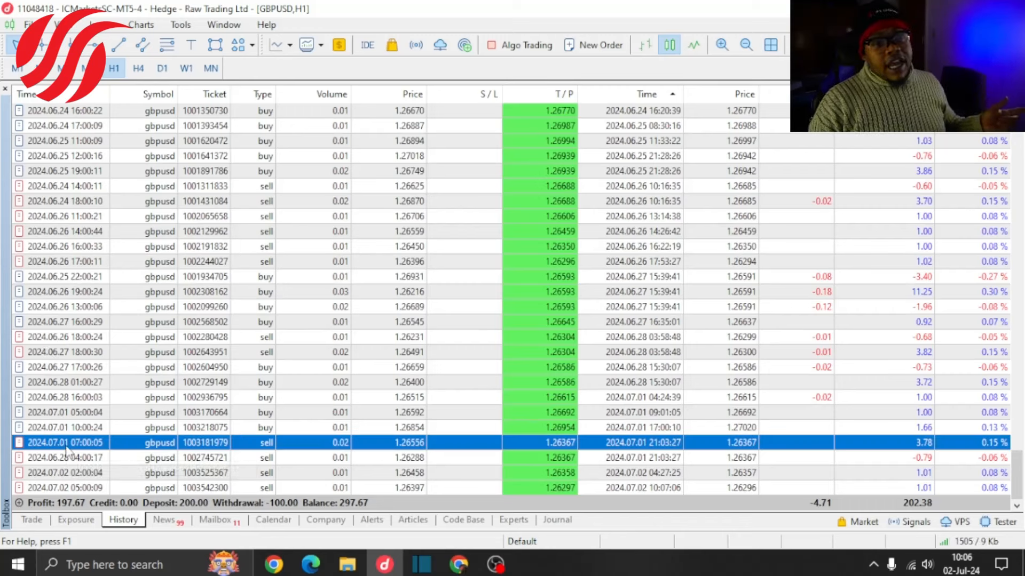